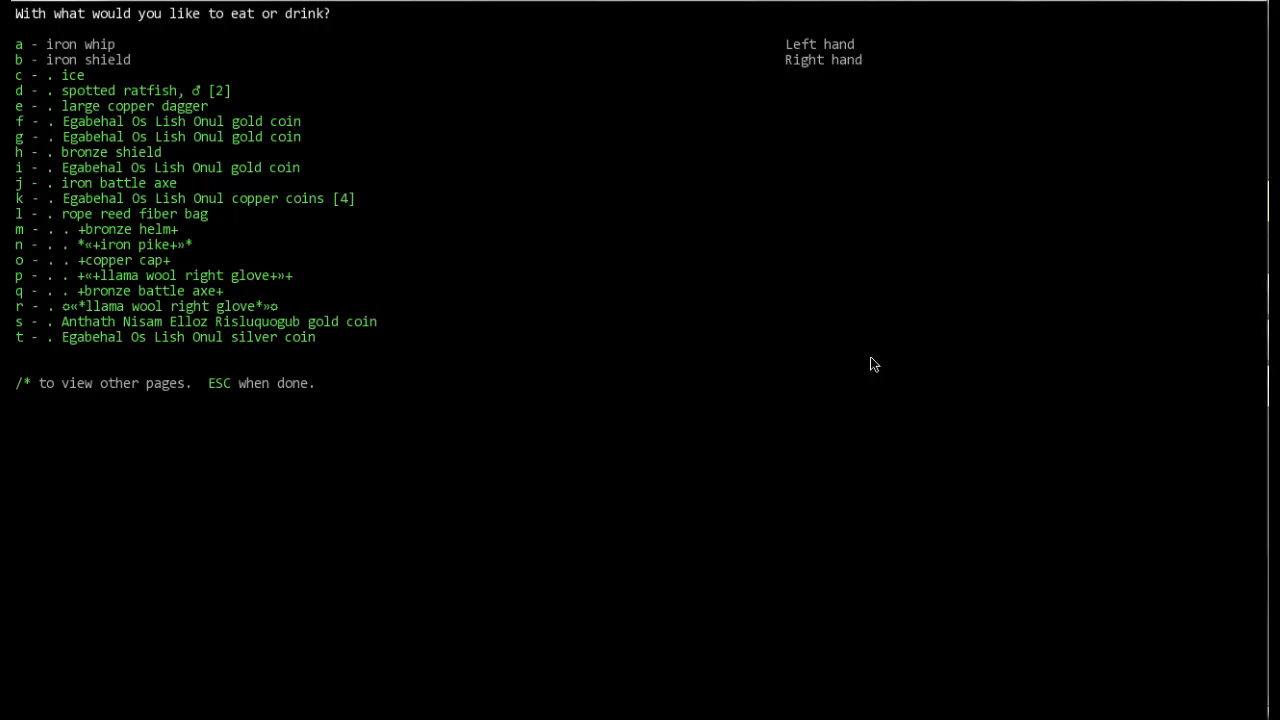
Eat a spotted ratfish, then check the eat/drink list for nearby water
key("d")
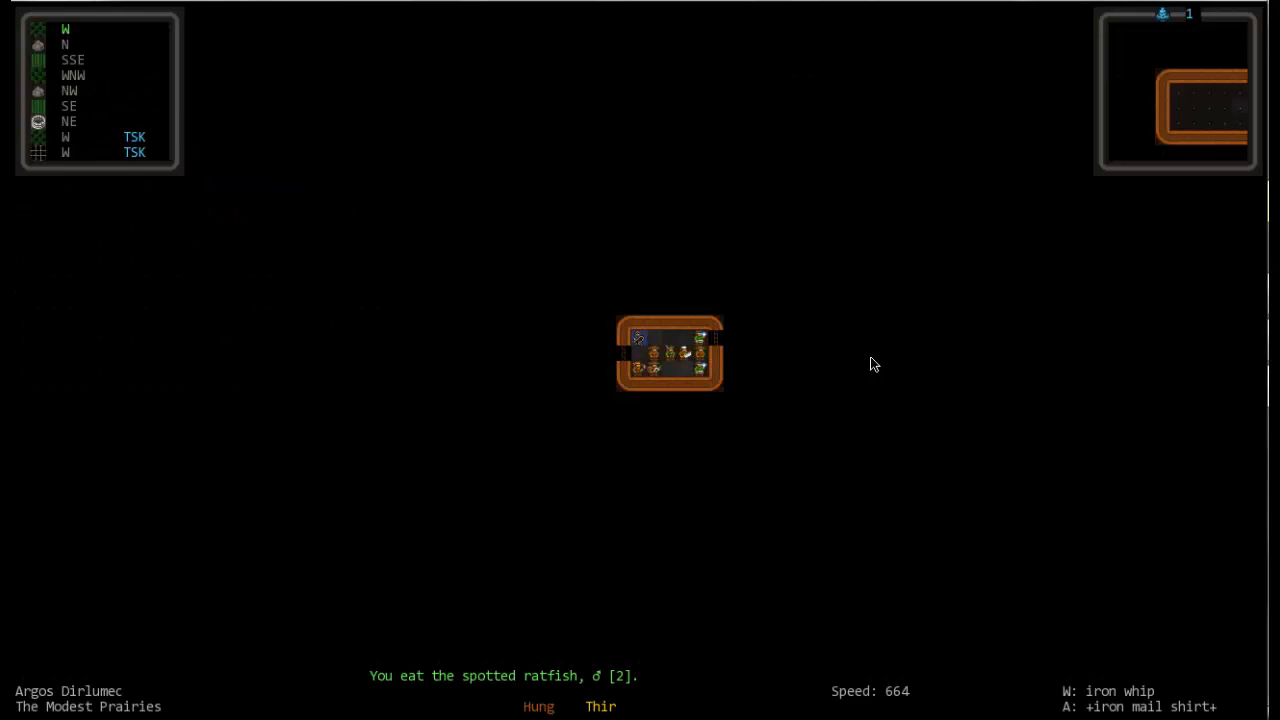
key("E")
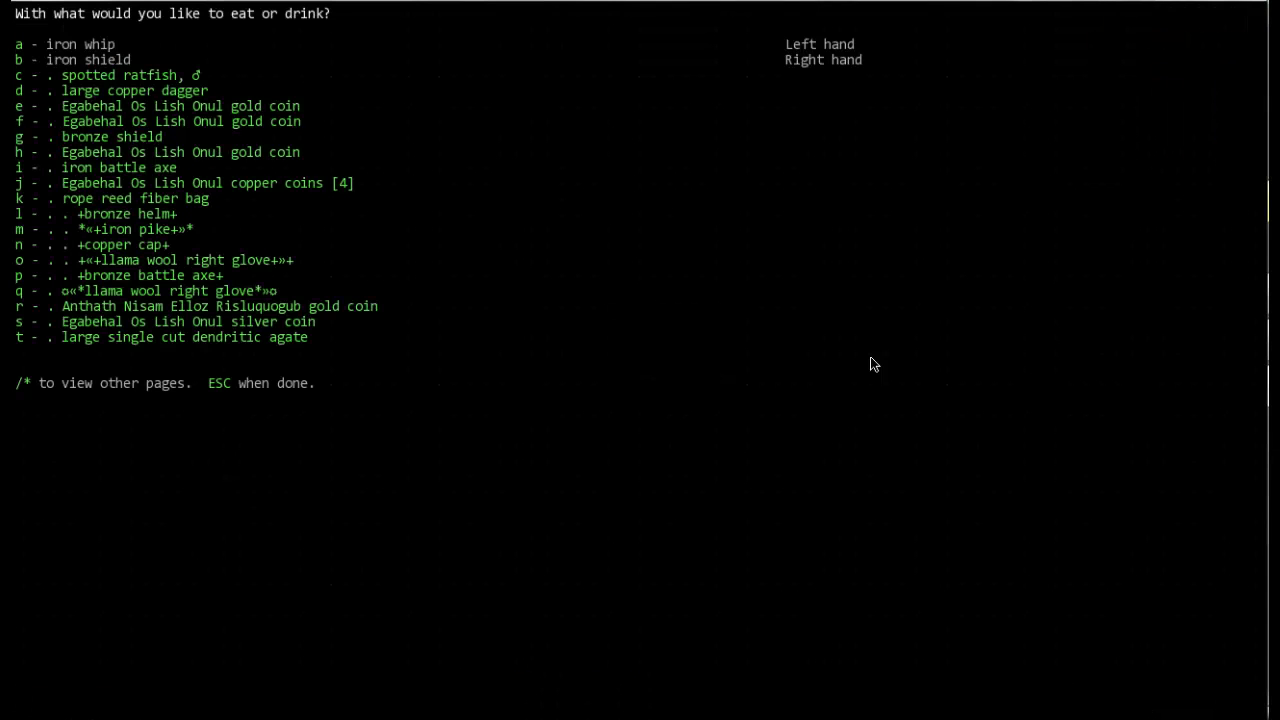
key("Escape")
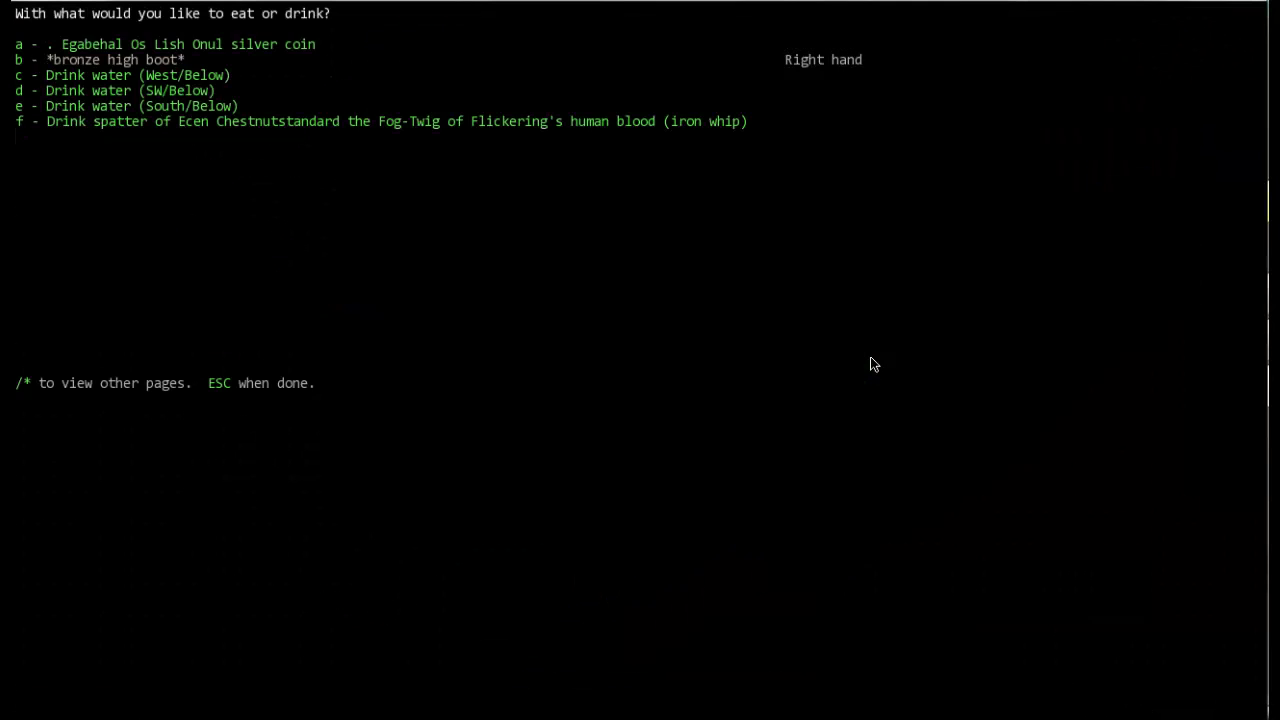
Fill the giant great horned owl leather waterskin from the stream and confirm it in the eat/drink list
key("c")
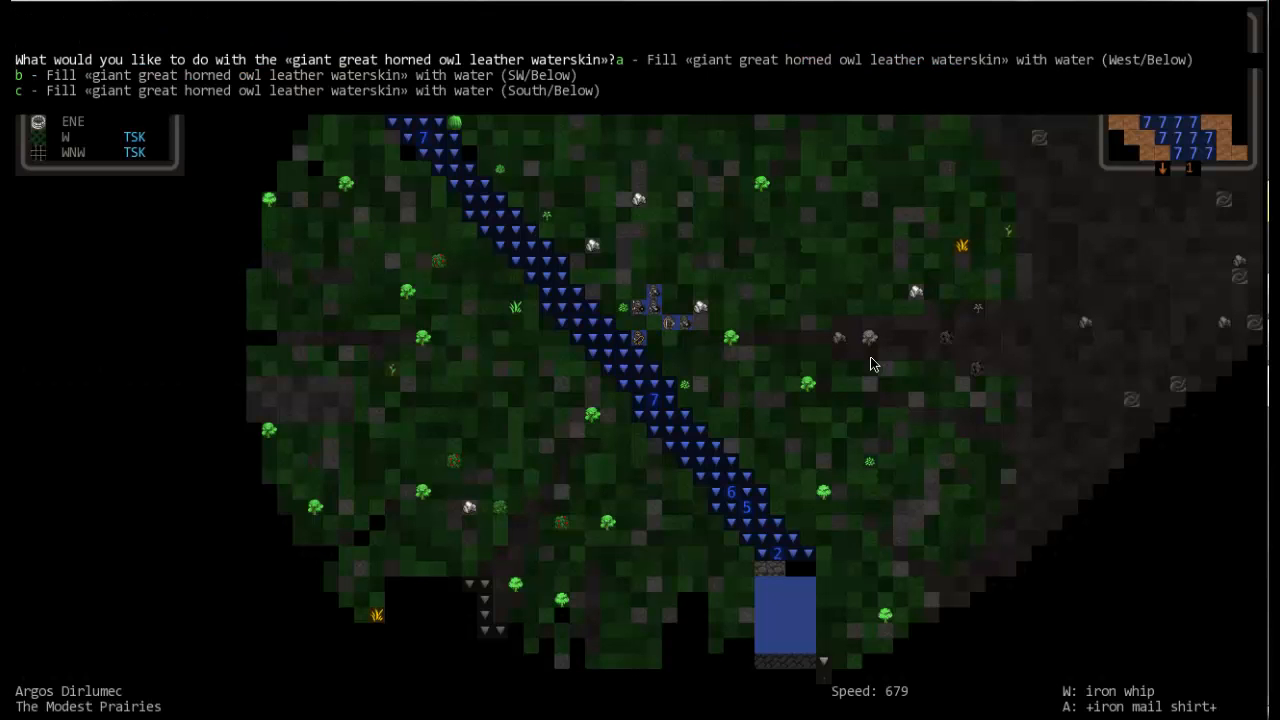
key("a")
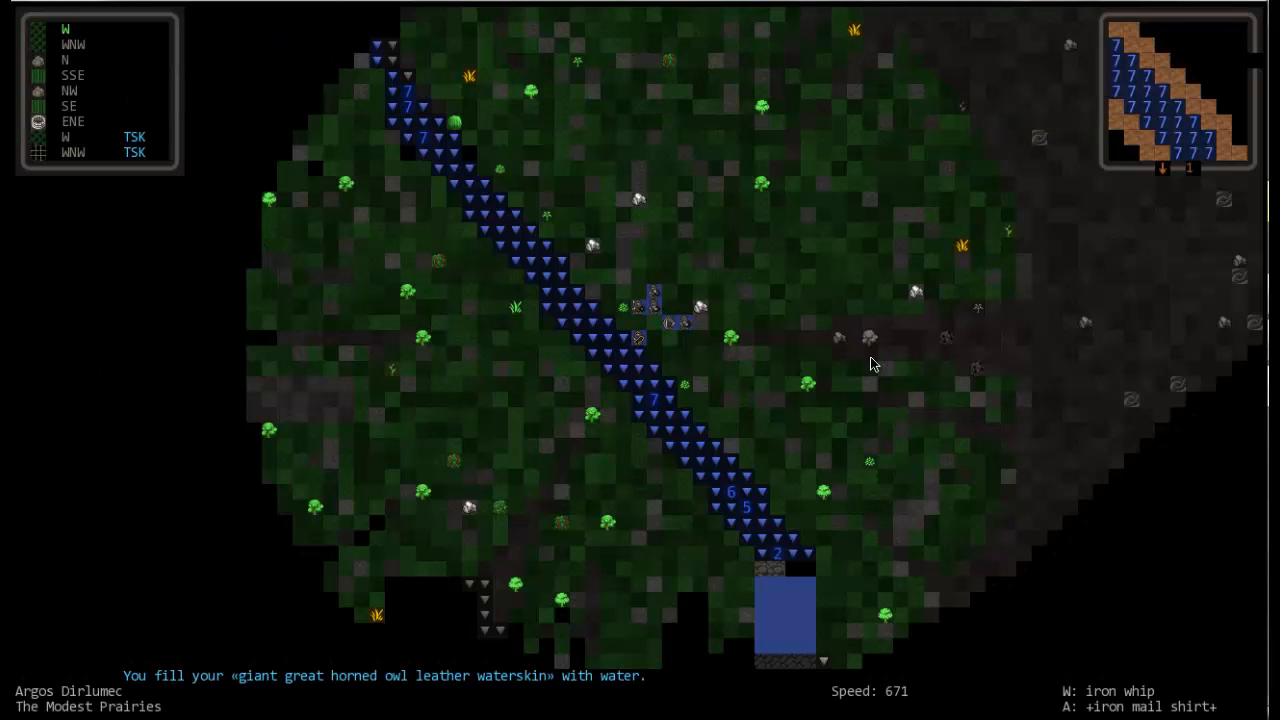
key("e")
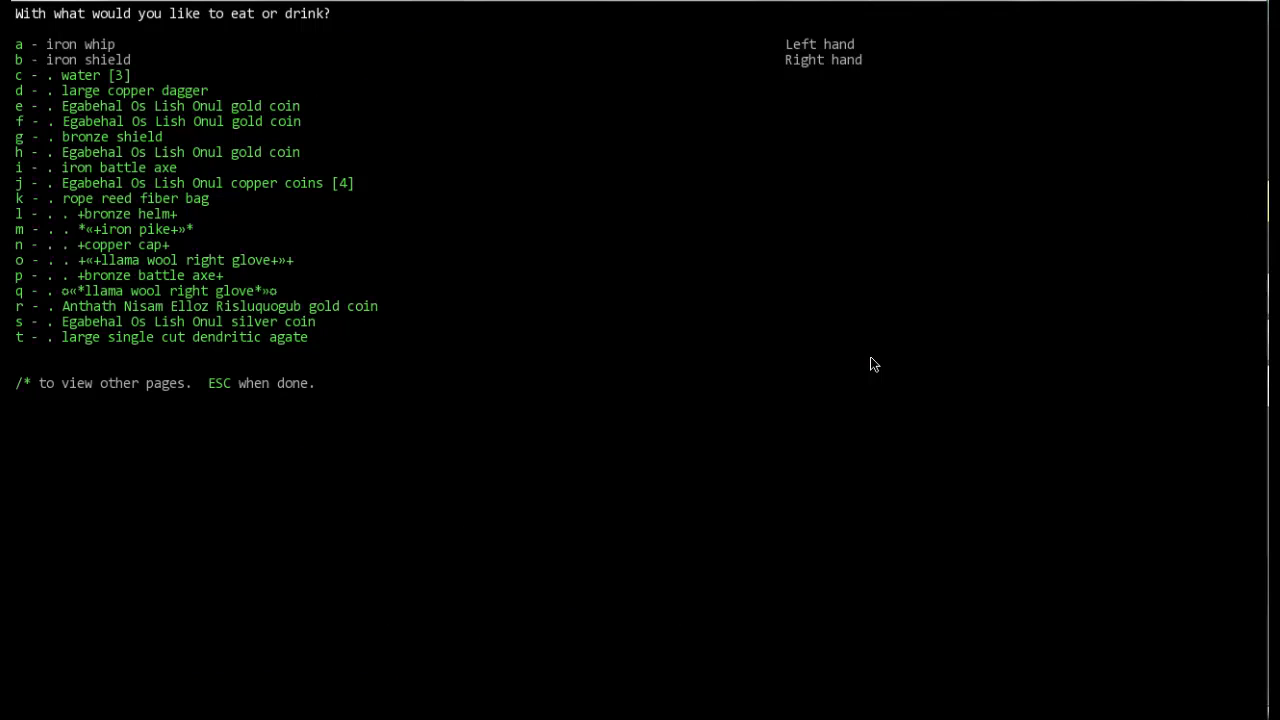
key("Escape")
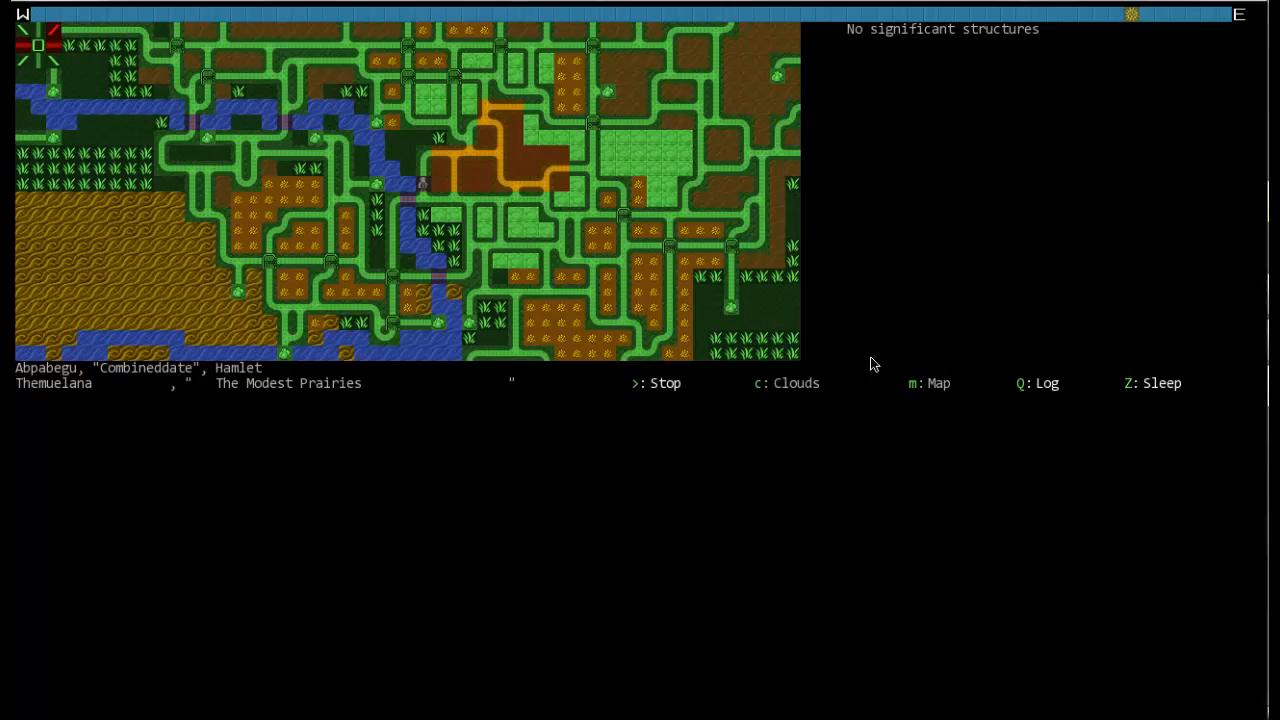
End fast travel and return to the local map beside the stone road and building
key("q")
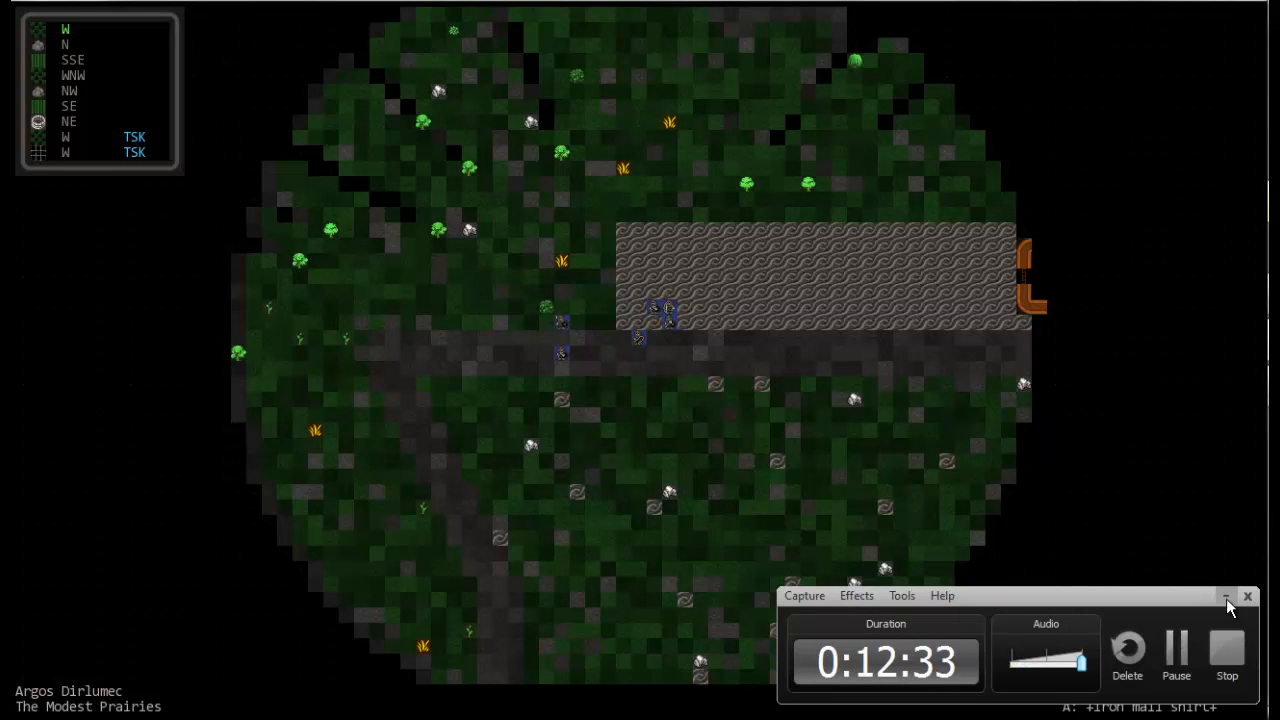
Raise the Speakers and recording application sliders in the Volume Mixer
left_click(1226, 596)
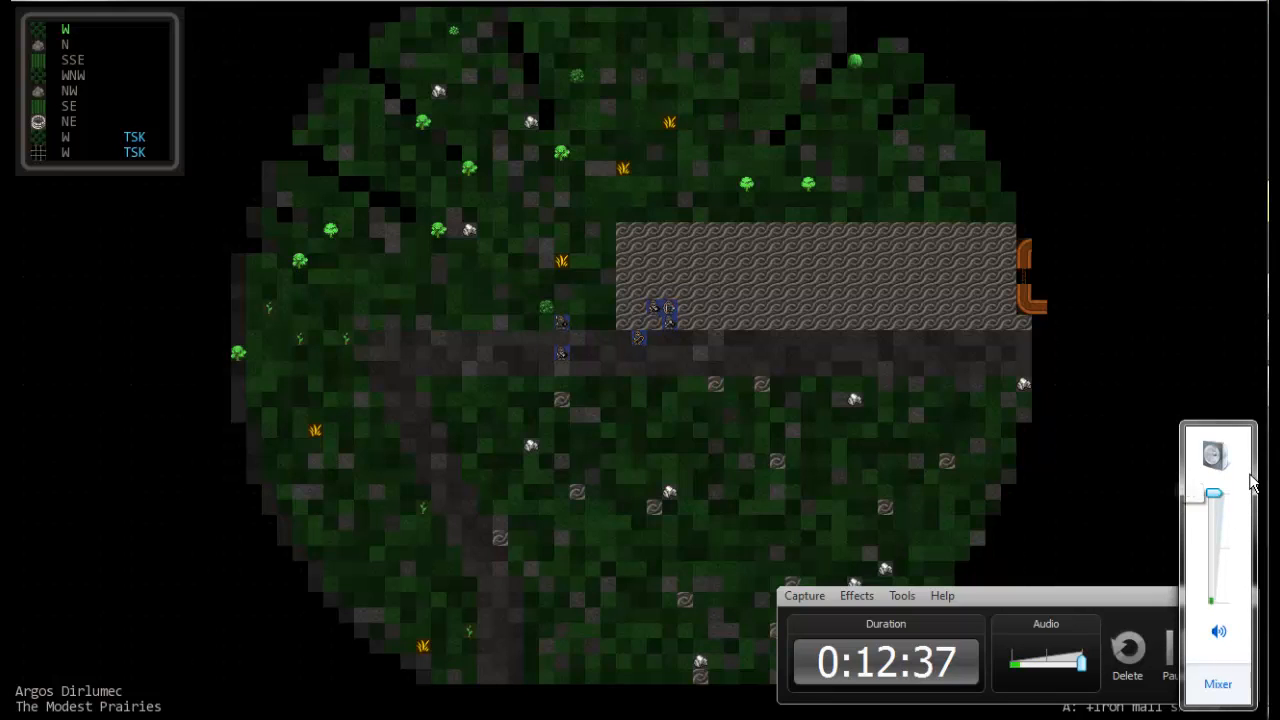
left_click_drag(1213, 493, 1213, 497)
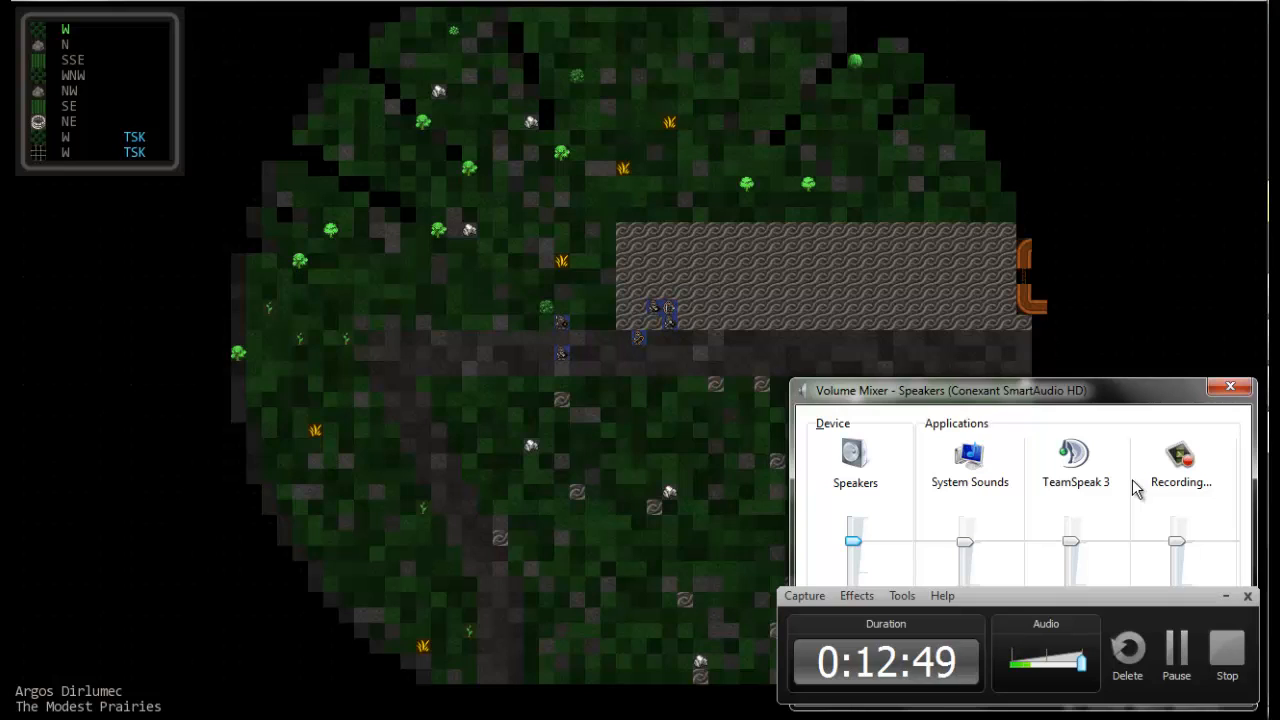
left_click_drag(1177, 542, 1177, 530)
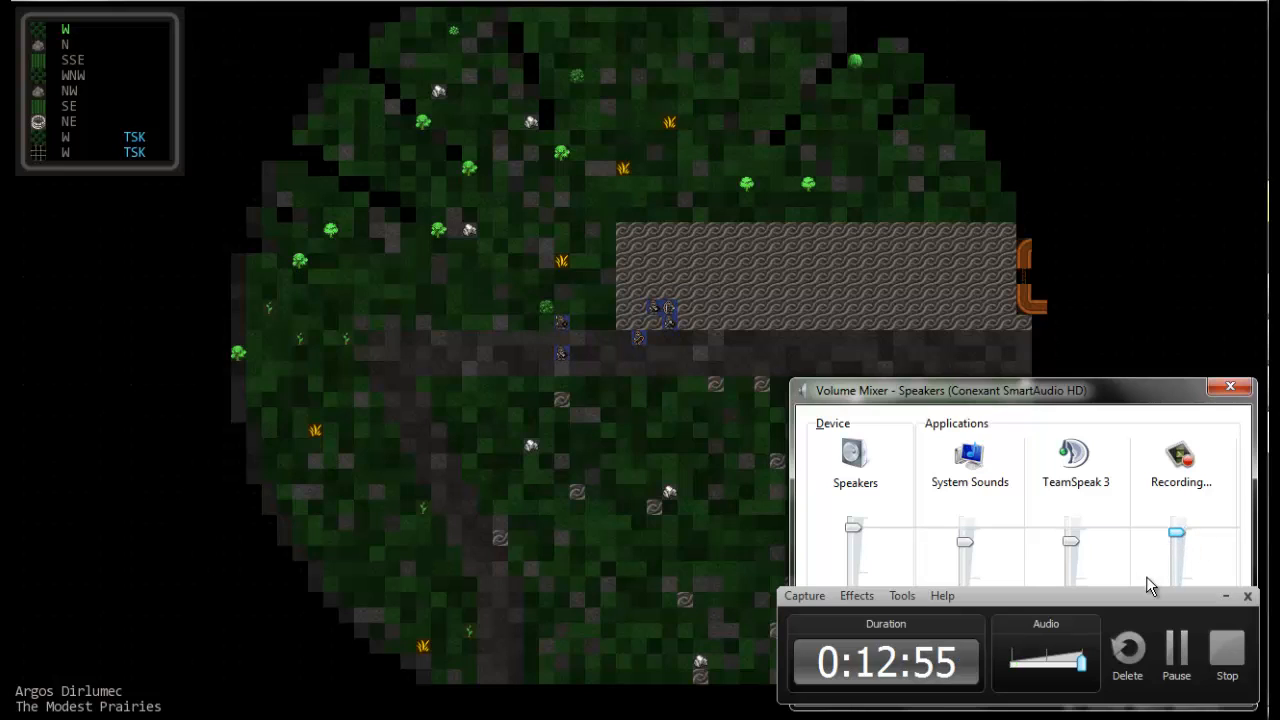
mouse_move(860, 635)
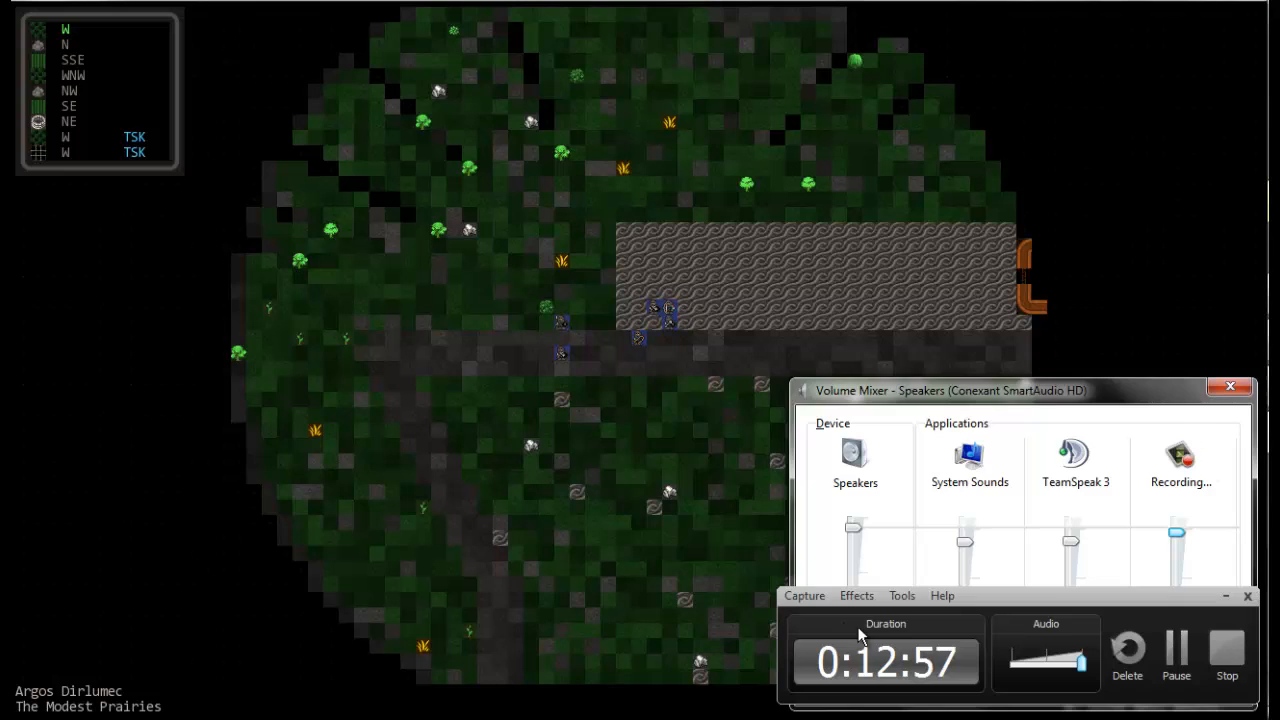
left_click(901, 595)
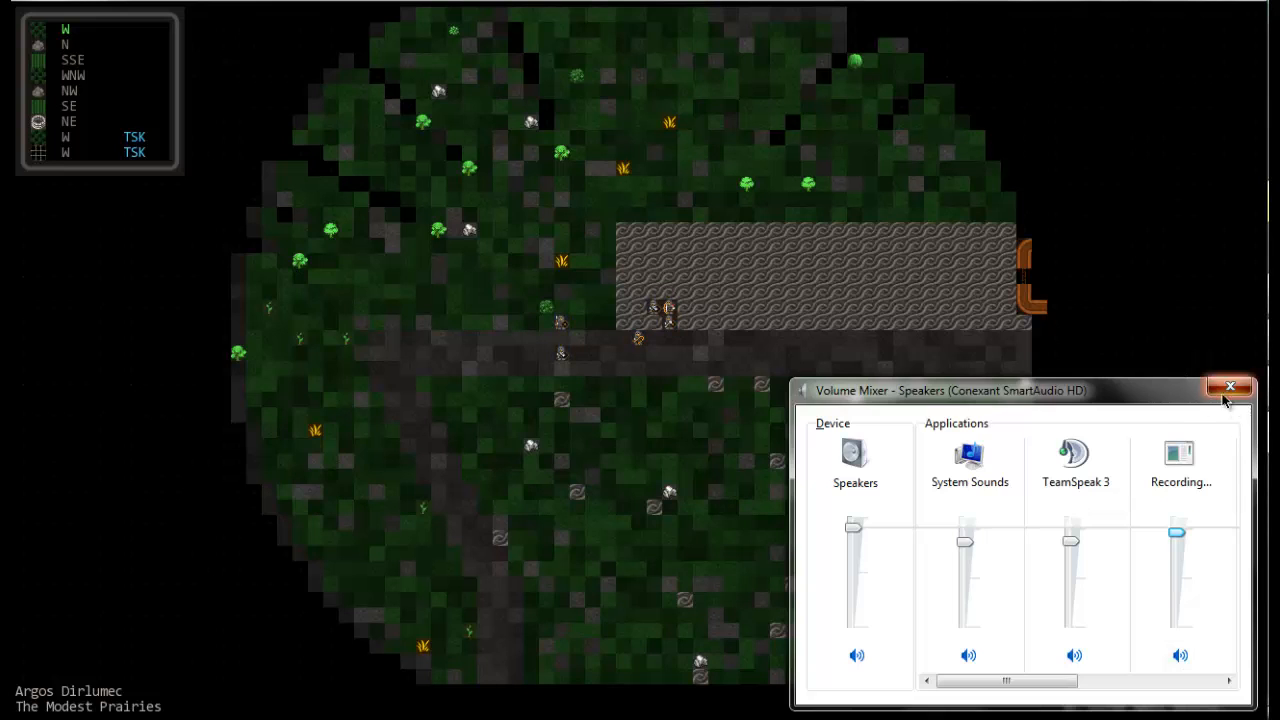
Close the Volume Mixer window to get back to Dwarf Fortress
left_click(1230, 387)
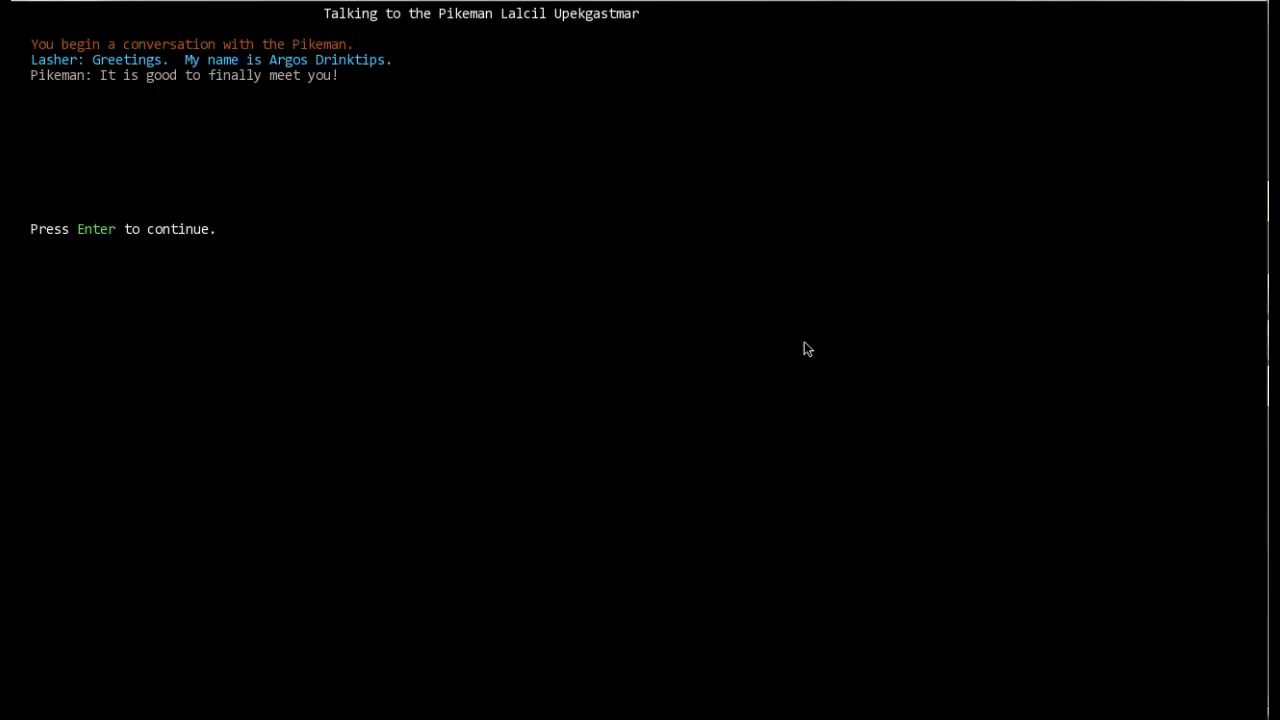
Continue past the Pikeman Lalcil Upekgastmar's greeting
key("enter")
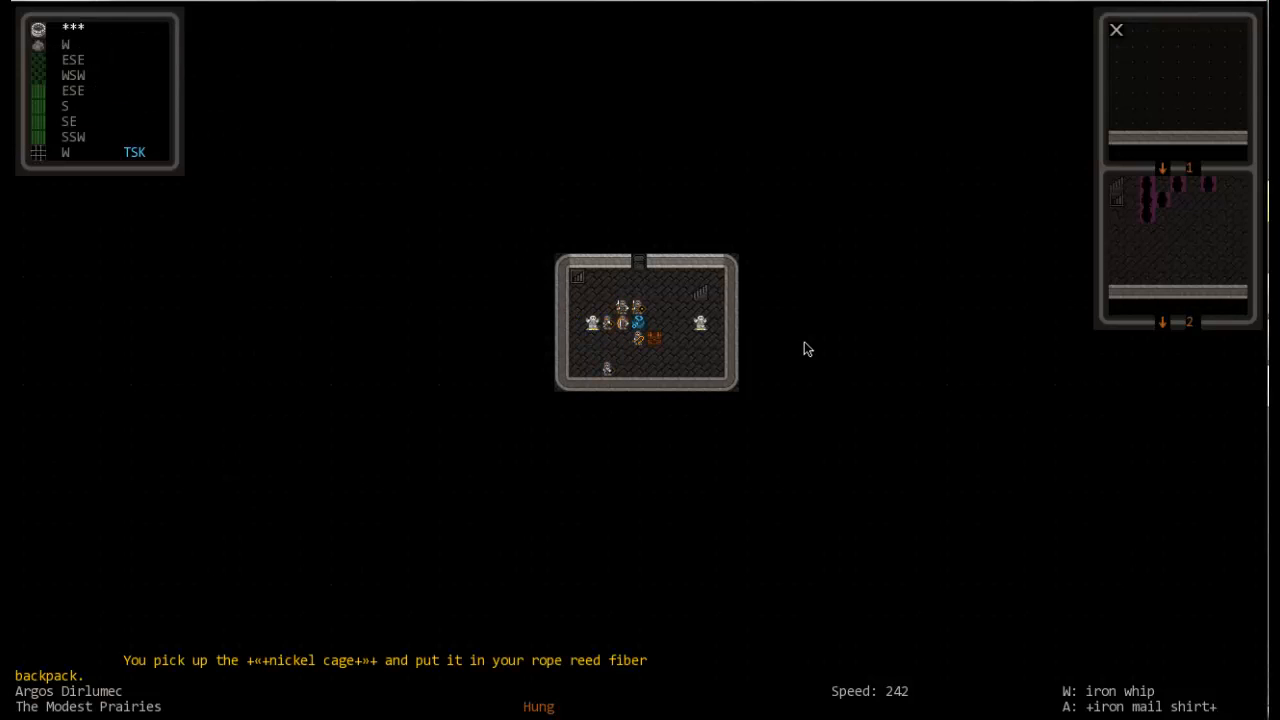
Ask the lord Ilum Uletuslig about serving his cause
key("d")
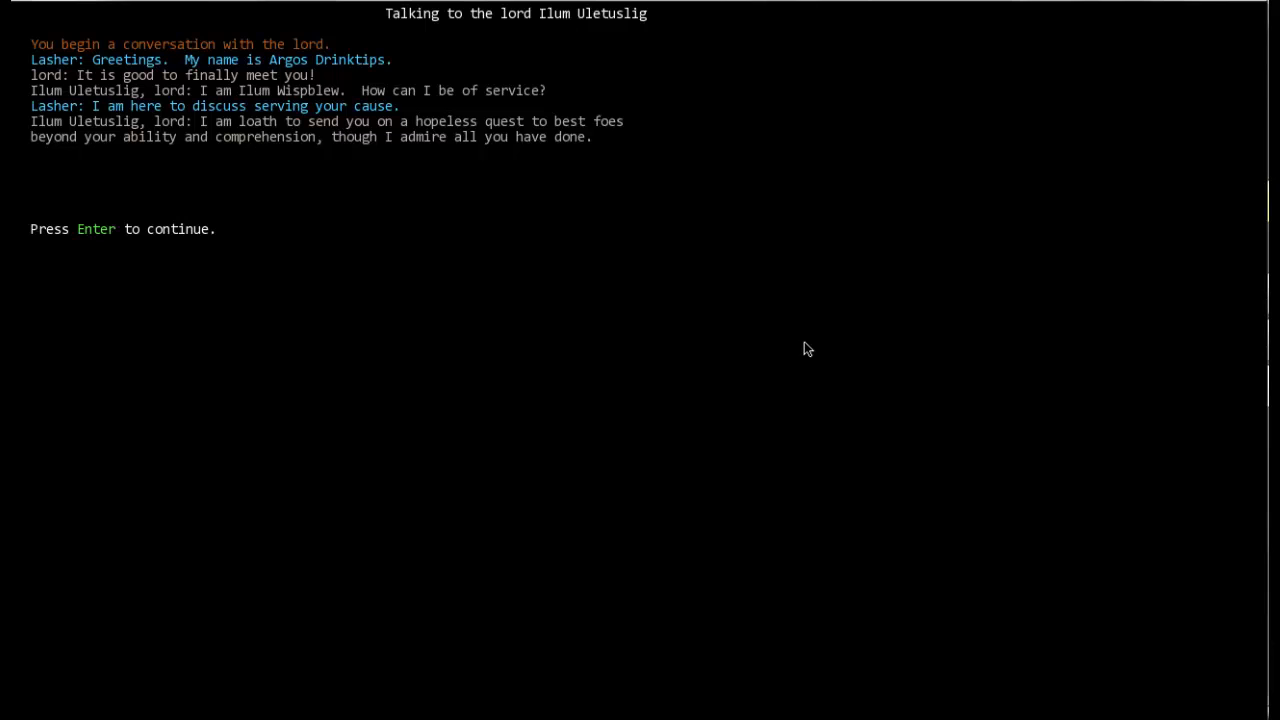
Continue past the lord's reply declining to give a quest
key("enter")
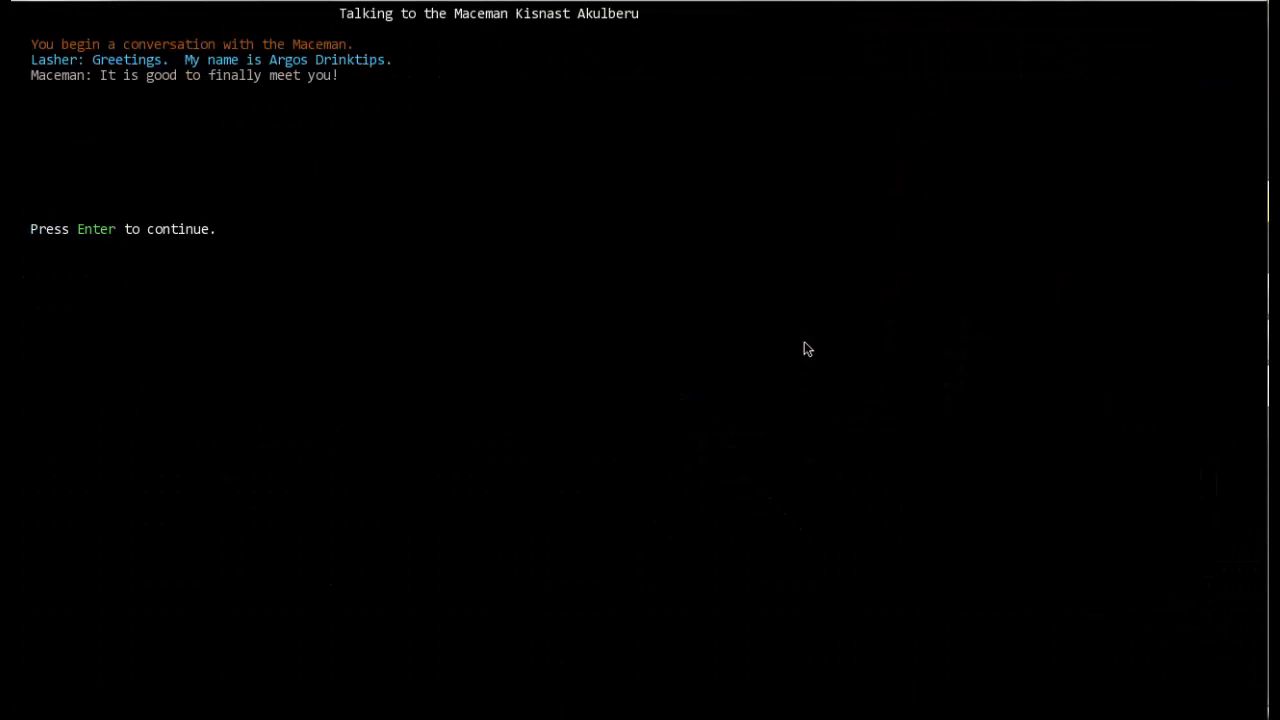
Continue past the Maceman Kisnast Akulberu's greeting
key("enter")
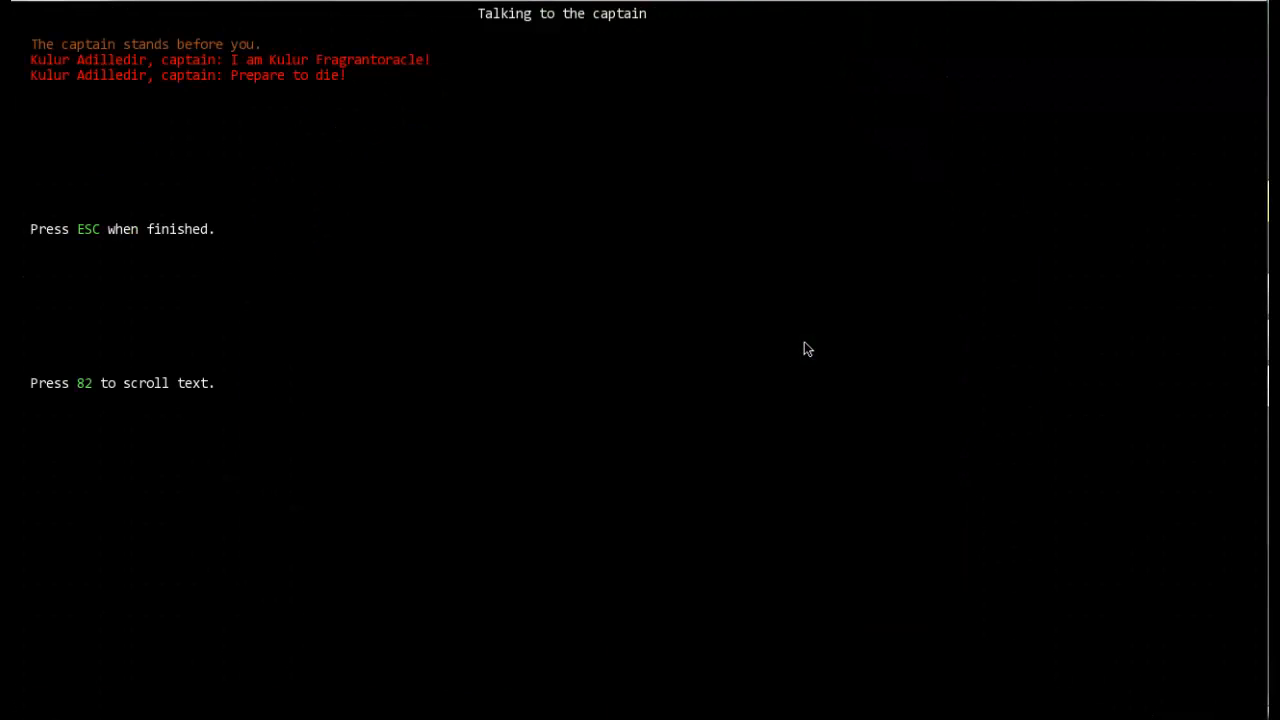
Leave the captain's conversation, attack a survivor, pick up all 5 gold coins, and open the throw list
key("Escape")
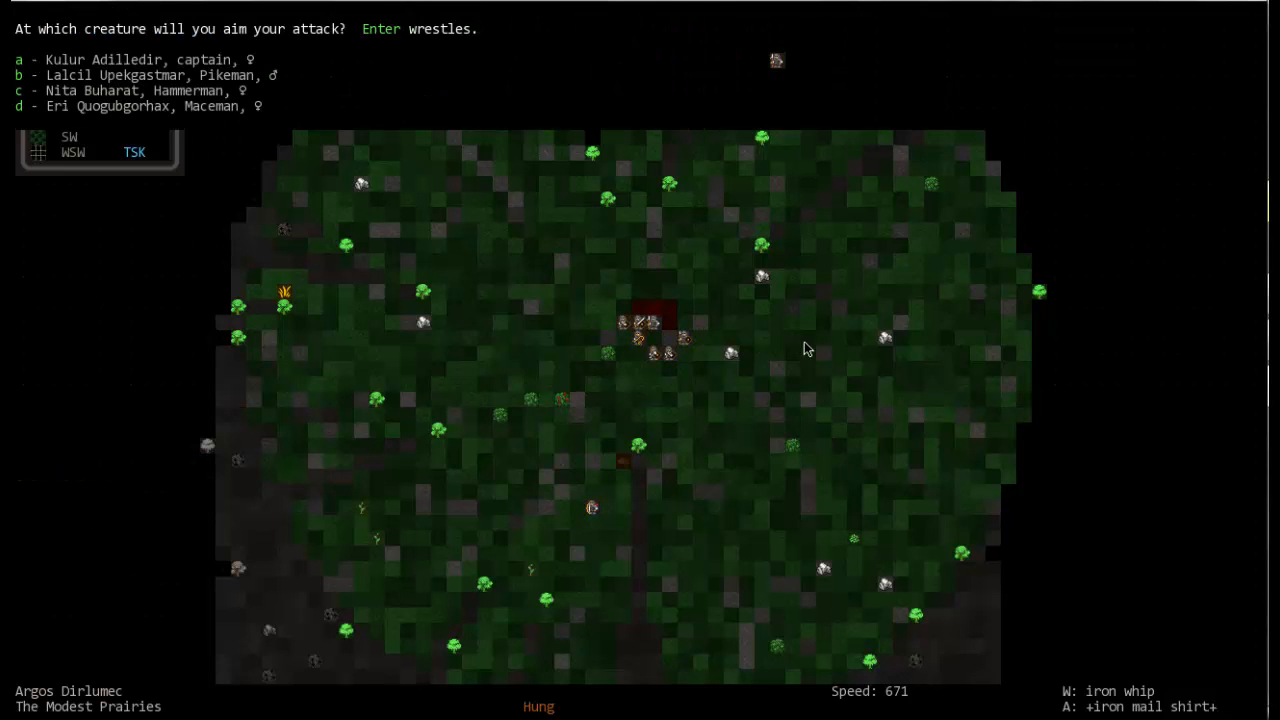
key("a")
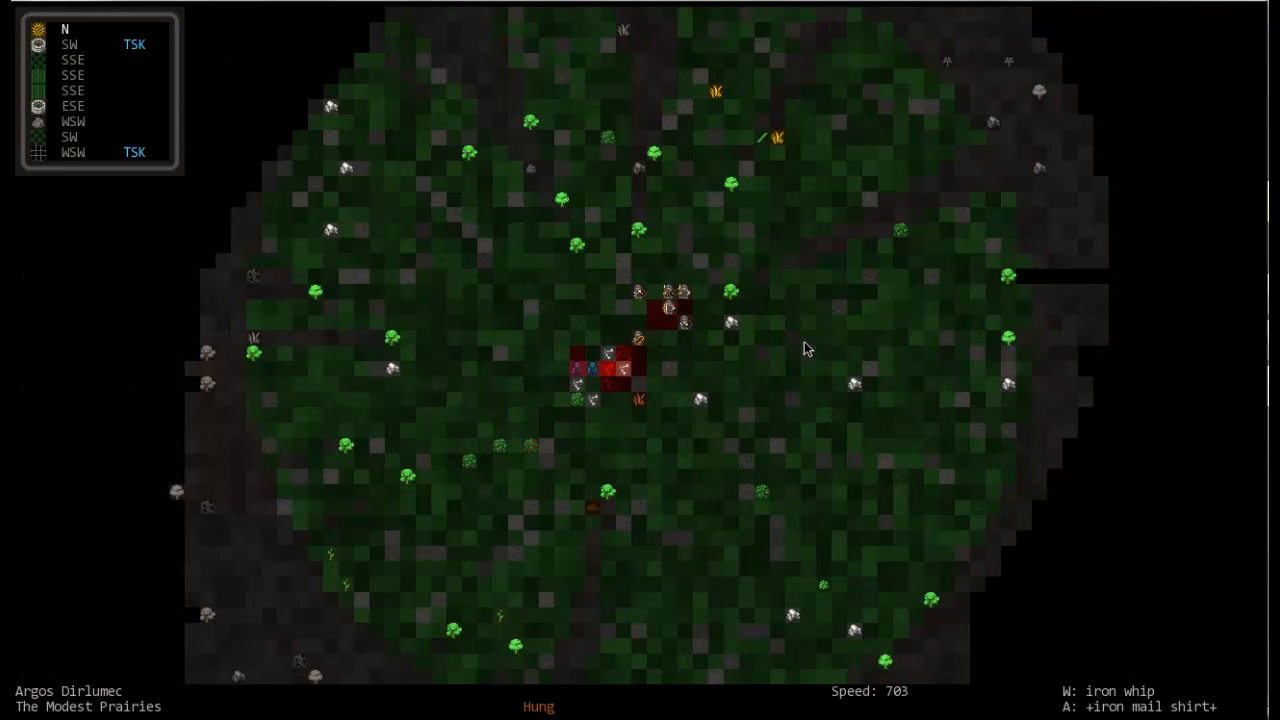
key("g")
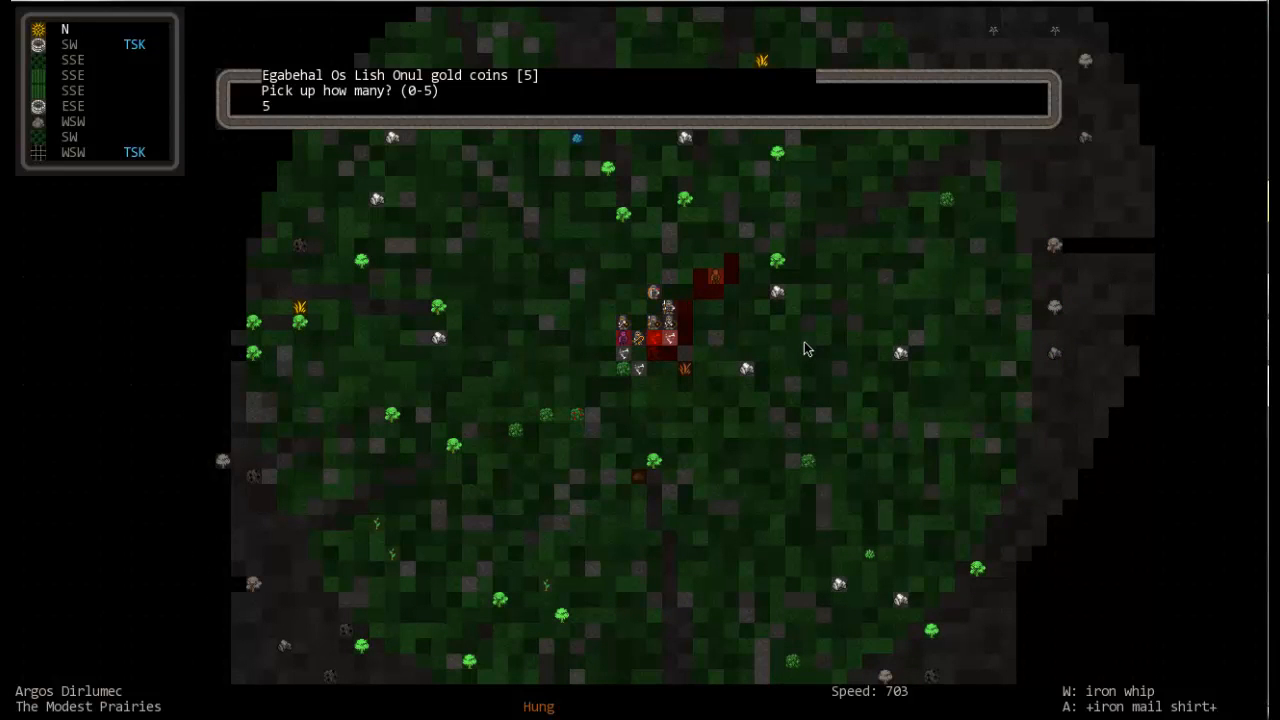
key("enter")
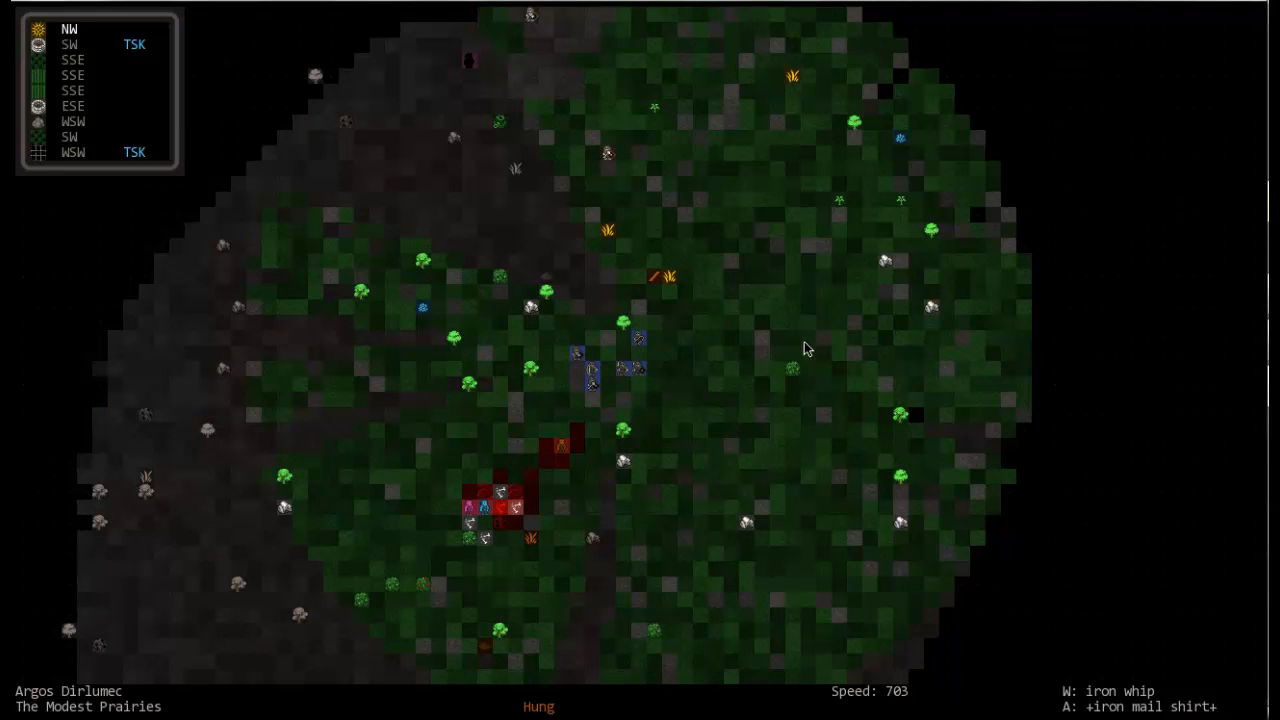
key("g")
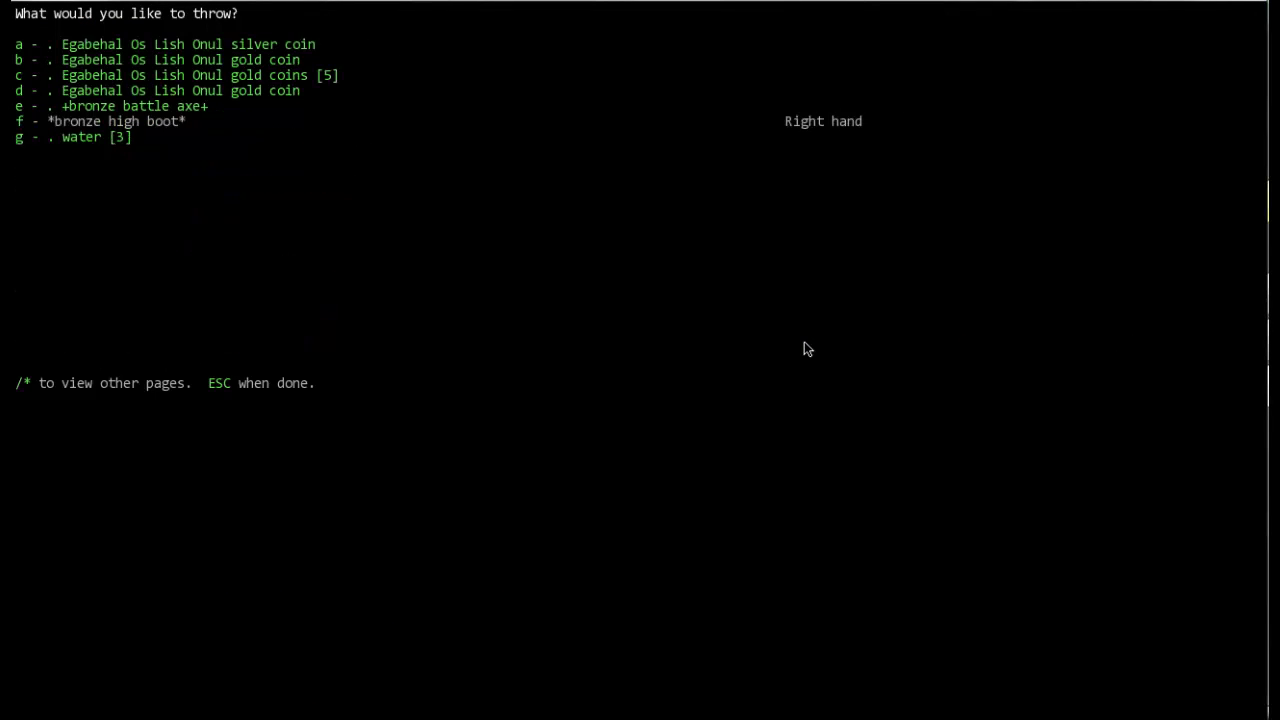
Close the throwable-items view and bring up the pick-up list of dropped clothing
key("Escape")
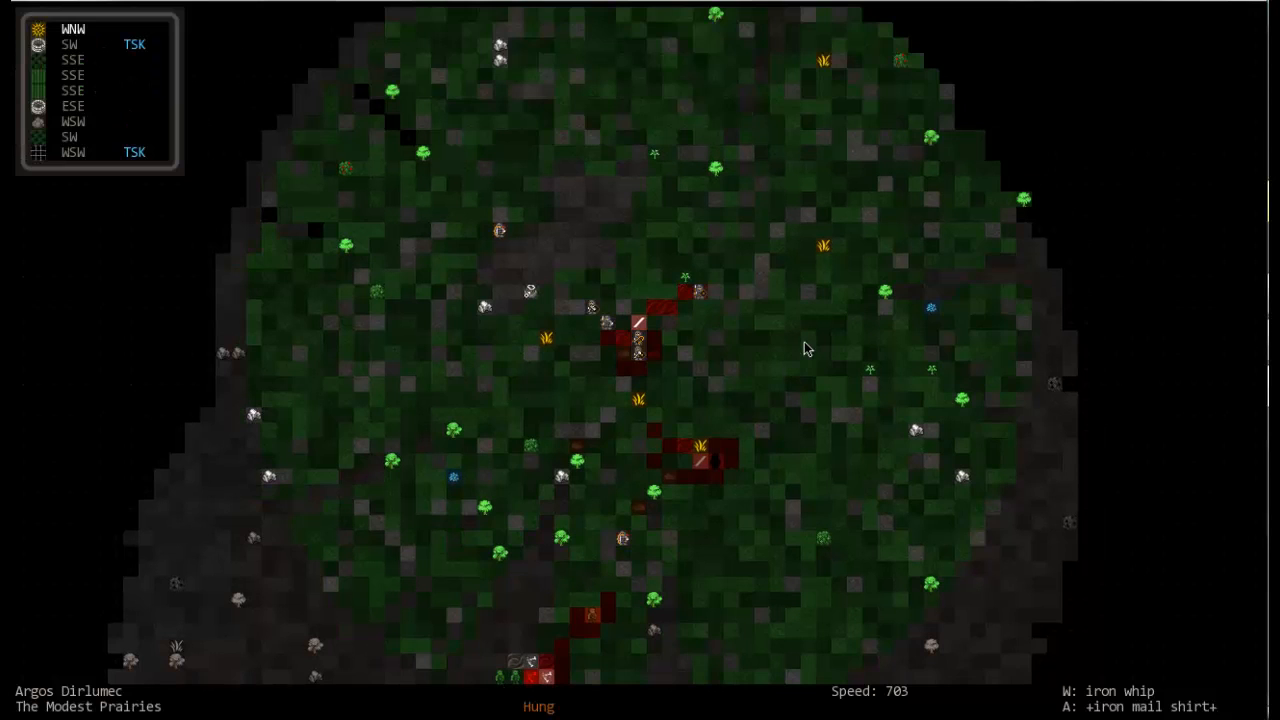
key("g")
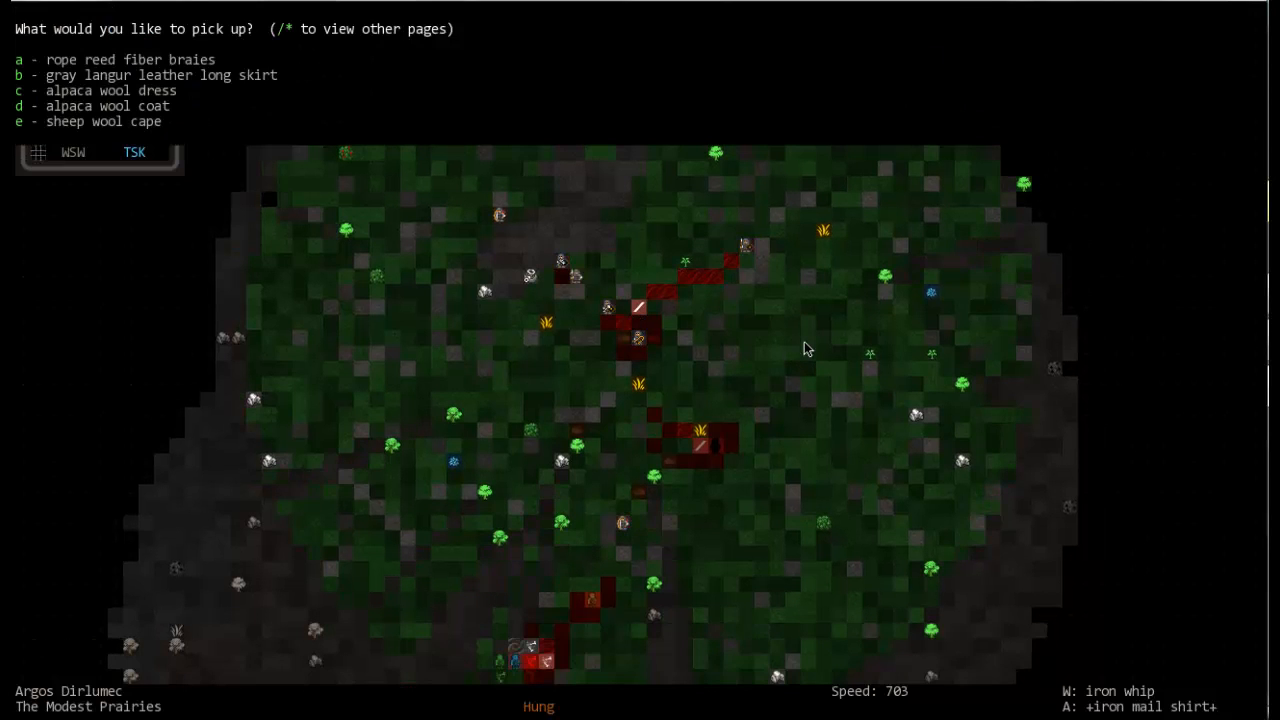